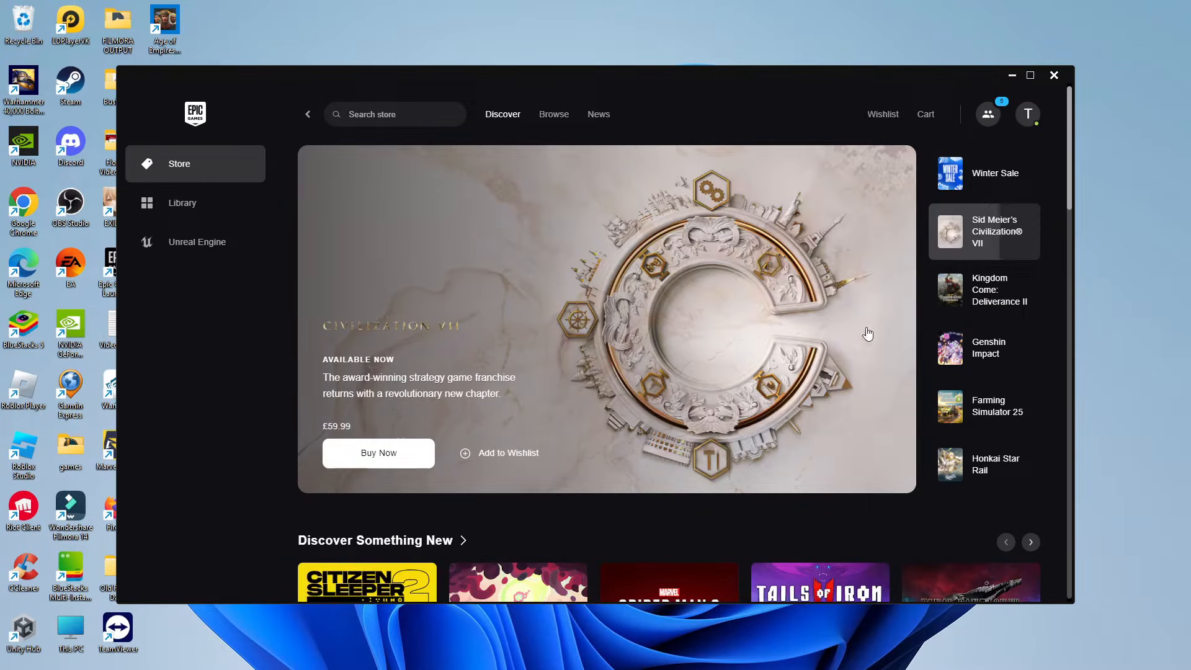
{"action": "mouse_move", "coordinate": [450, 256]}
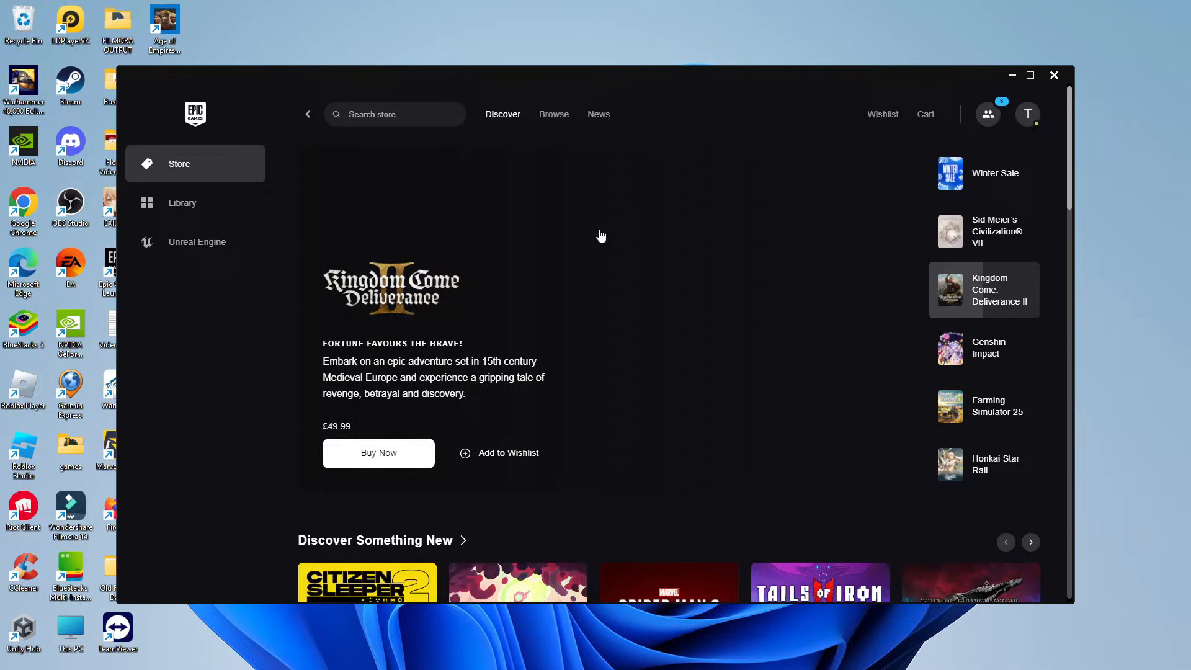
{"action": "mouse_move", "coordinate": [608, 231]}
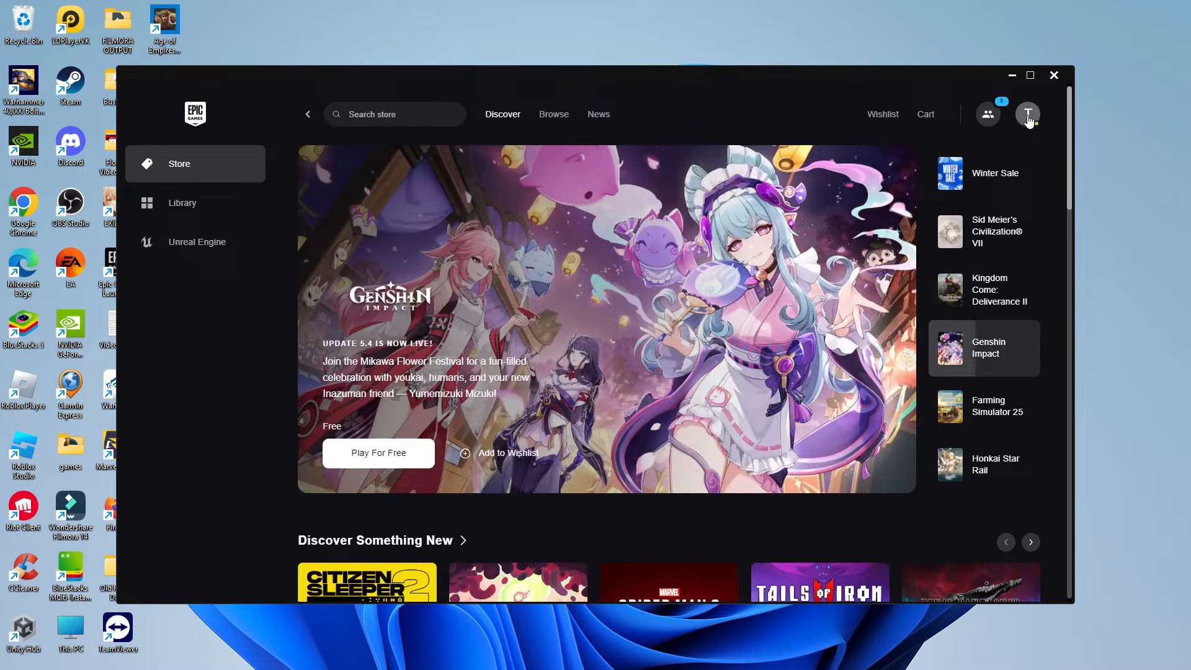
Bring up the account menu from the profile avatar at the top right.
{"action": "left_click", "coordinate": [1027, 115]}
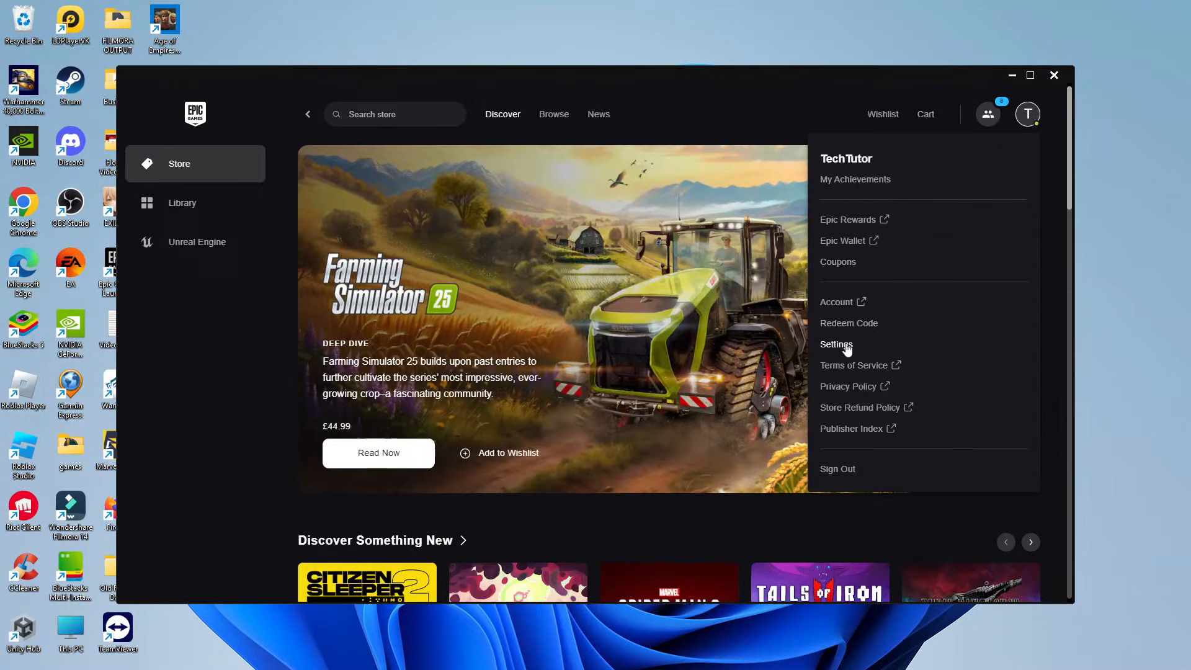
Choose Settings to reach the launcher preferences page with language and cloud-save options.
{"action": "left_click", "coordinate": [836, 344]}
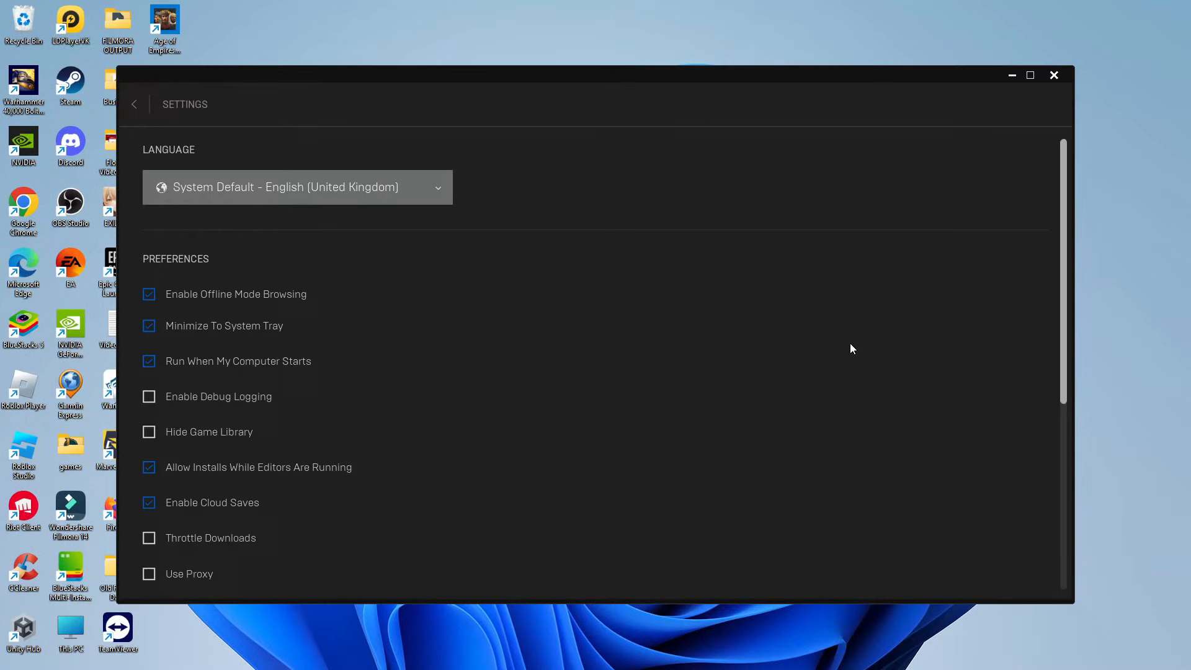
{"action": "mouse_move", "coordinate": [614, 298]}
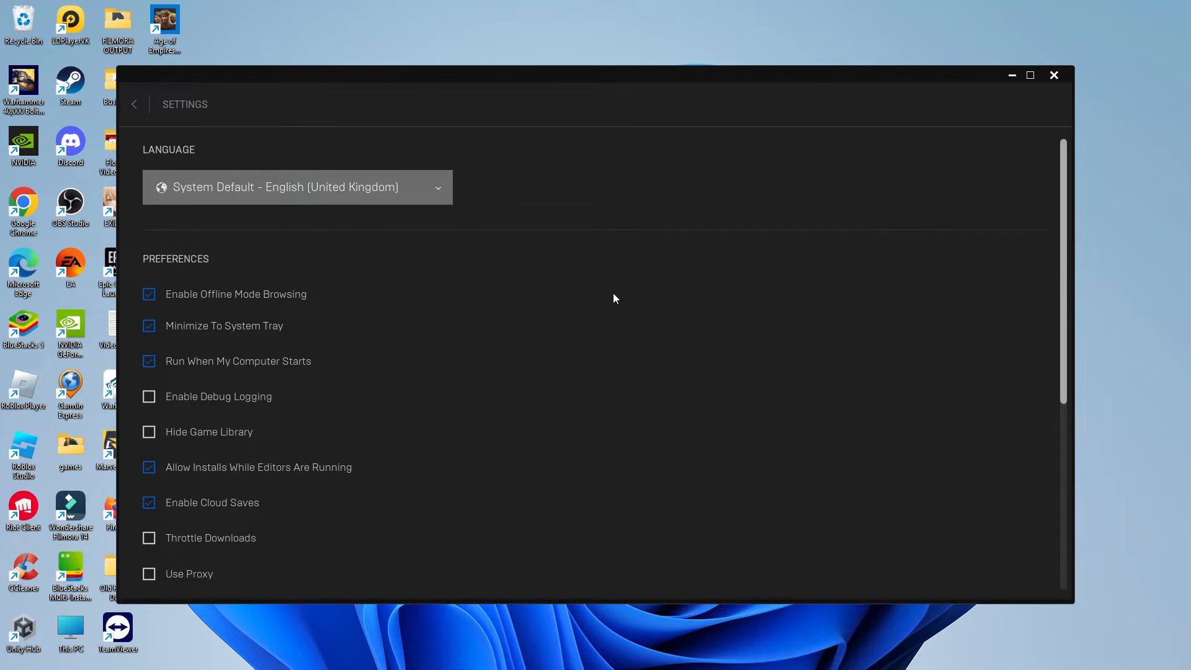
{"action": "mouse_move", "coordinate": [654, 313]}
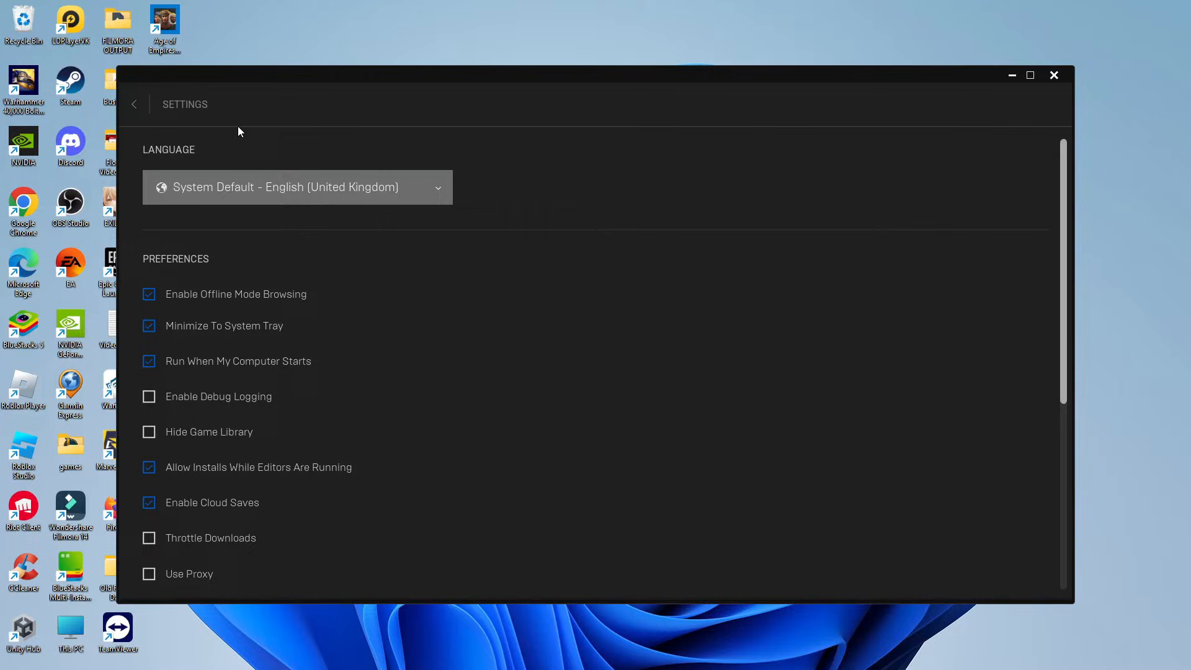
{"action": "mouse_move", "coordinate": [265, 144]}
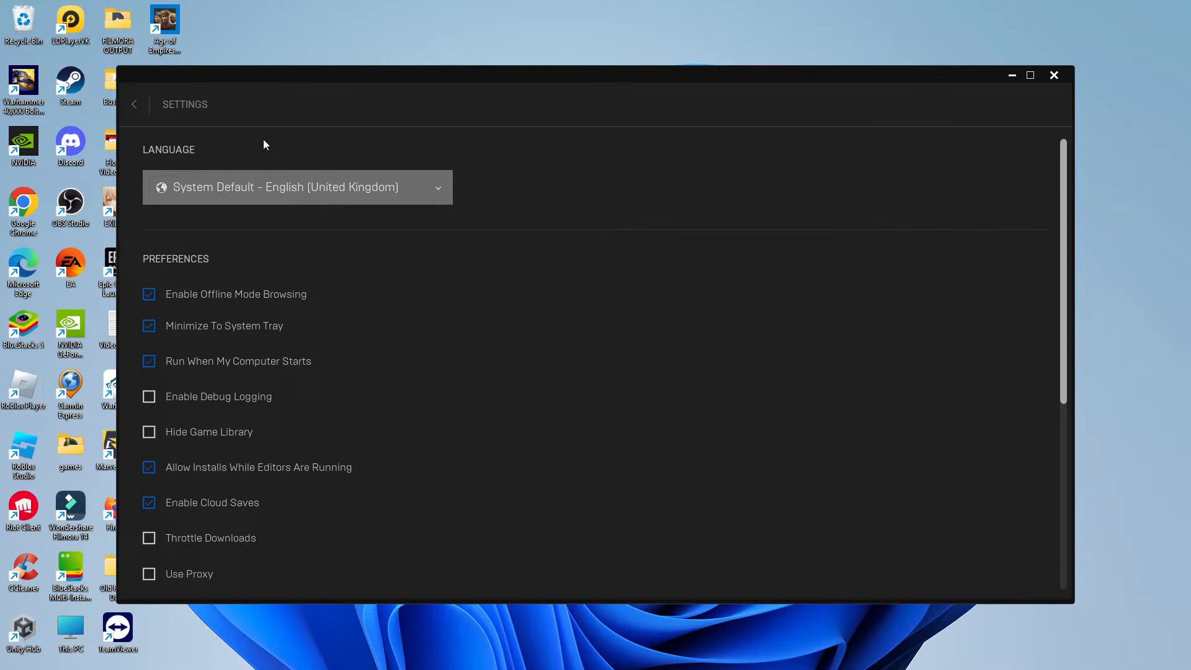
{"action": "mouse_move", "coordinate": [259, 136]}
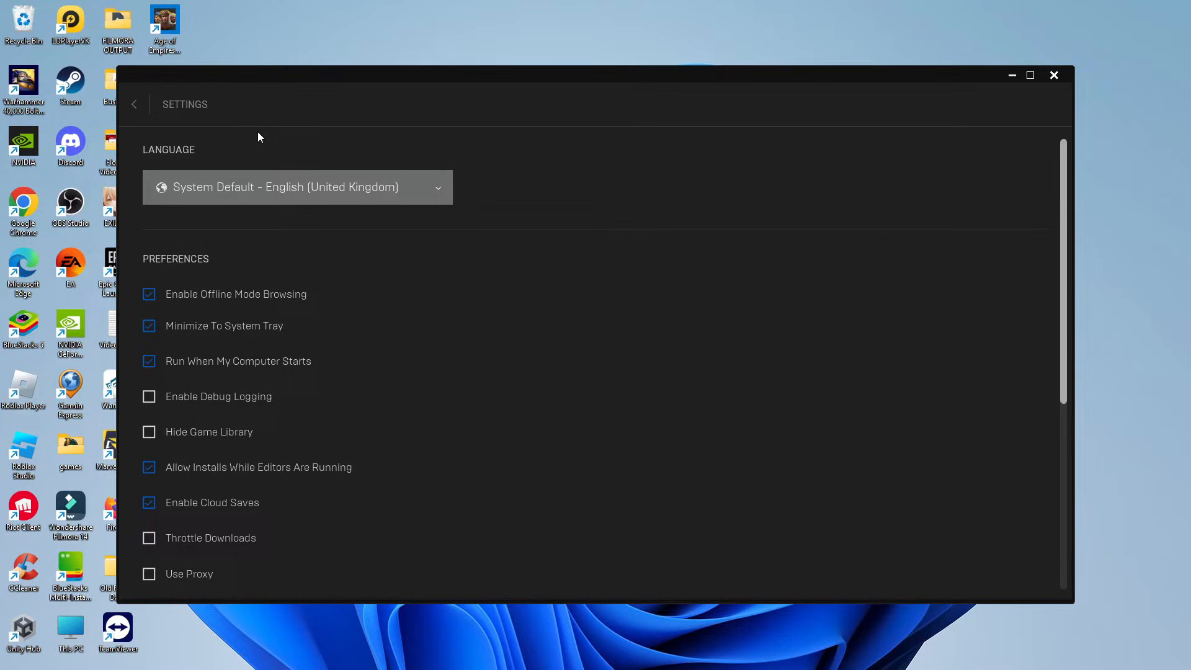
{"action": "mouse_move", "coordinate": [309, 146]}
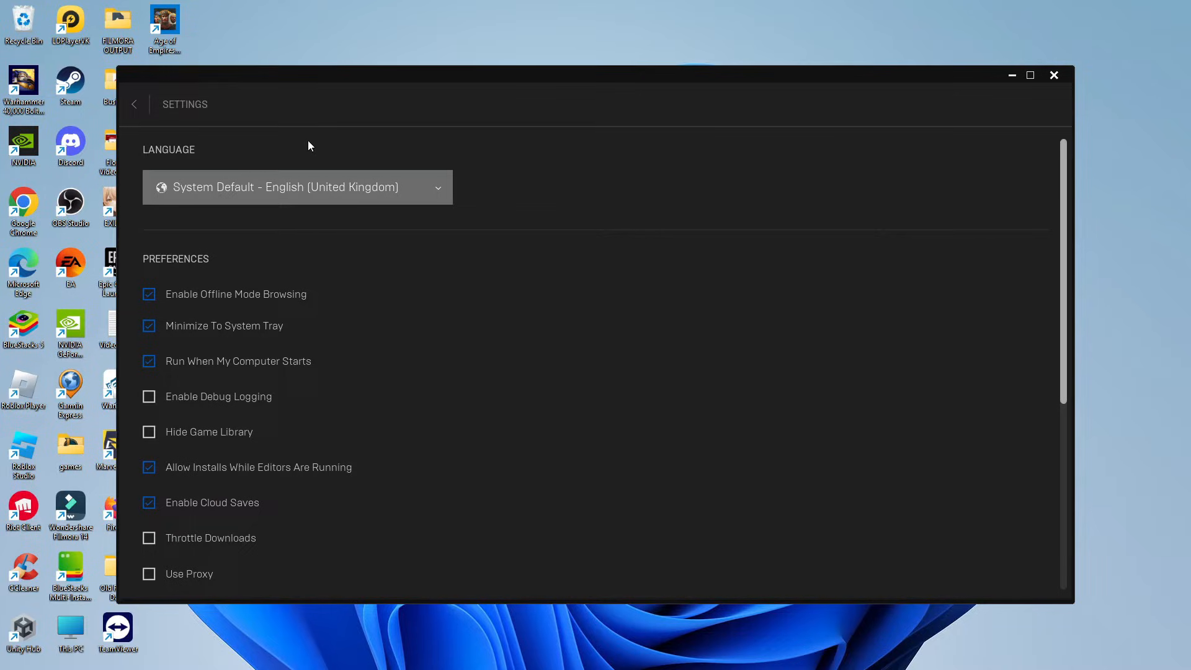
{"action": "mouse_move", "coordinate": [282, 151]}
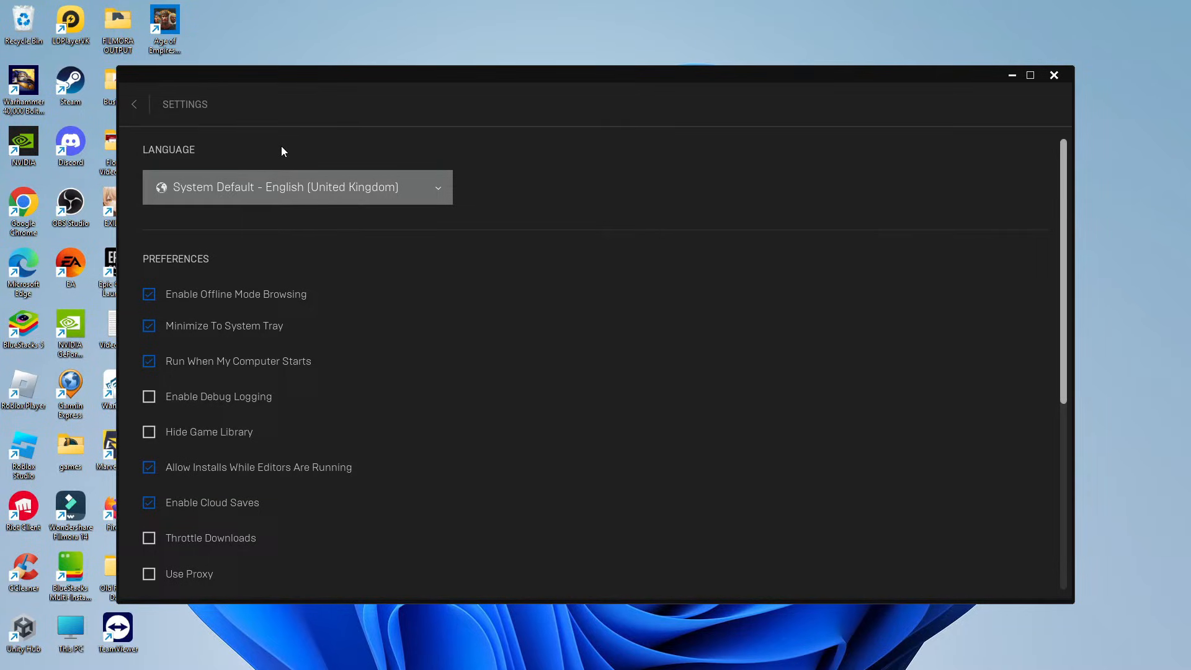
{"action": "mouse_move", "coordinate": [283, 151]}
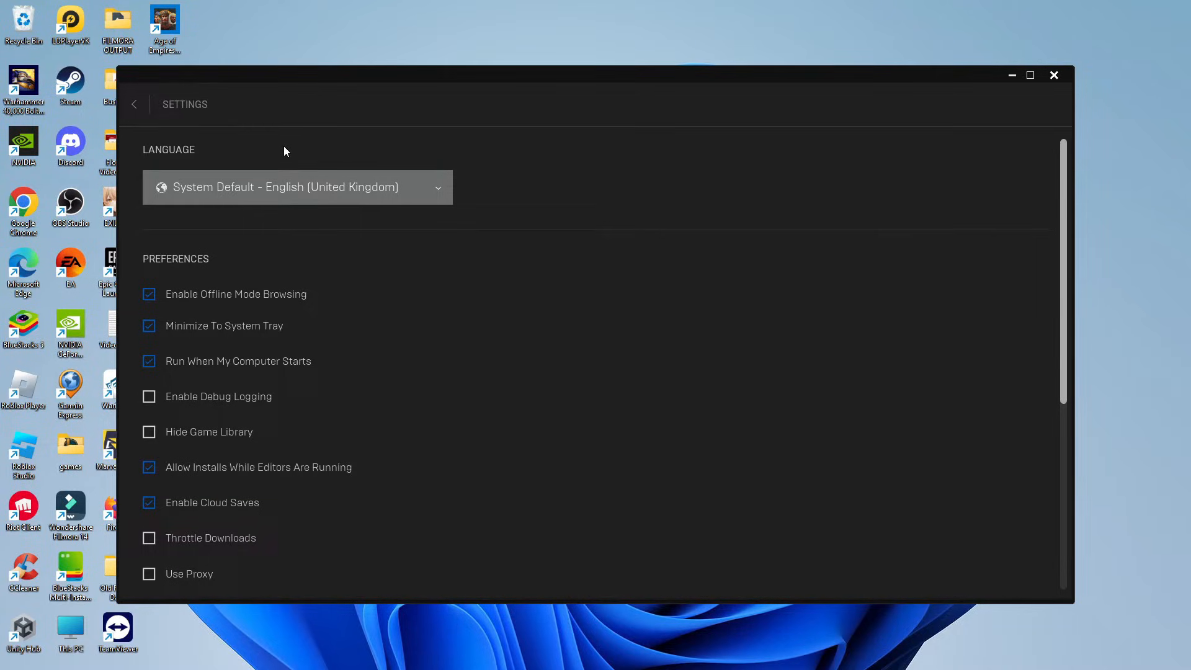
{"action": "mouse_move", "coordinate": [387, 272]}
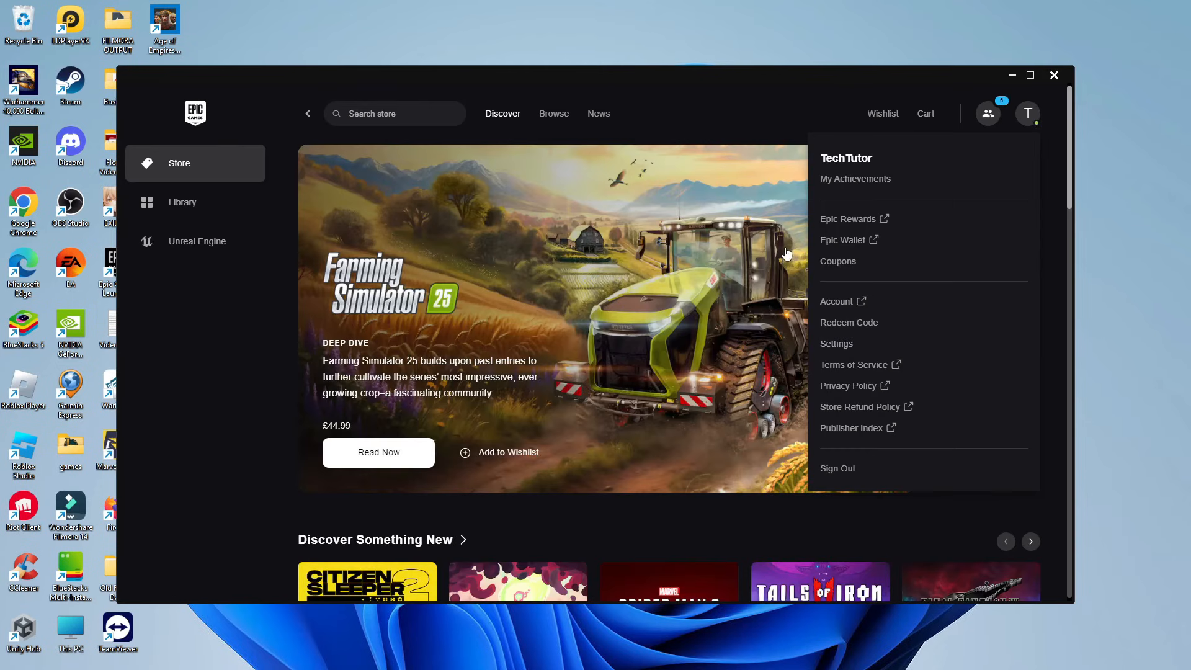
{"action": "mouse_move", "coordinate": [156, 461]}
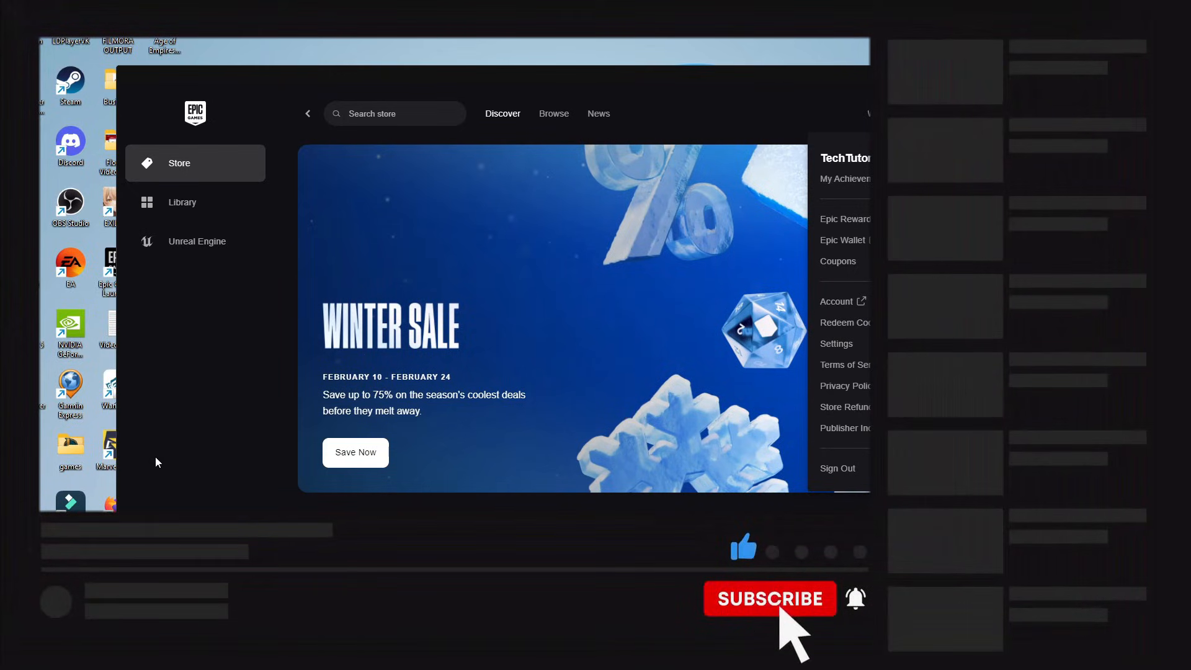
{"action": "left_click", "coordinate": [769, 599]}
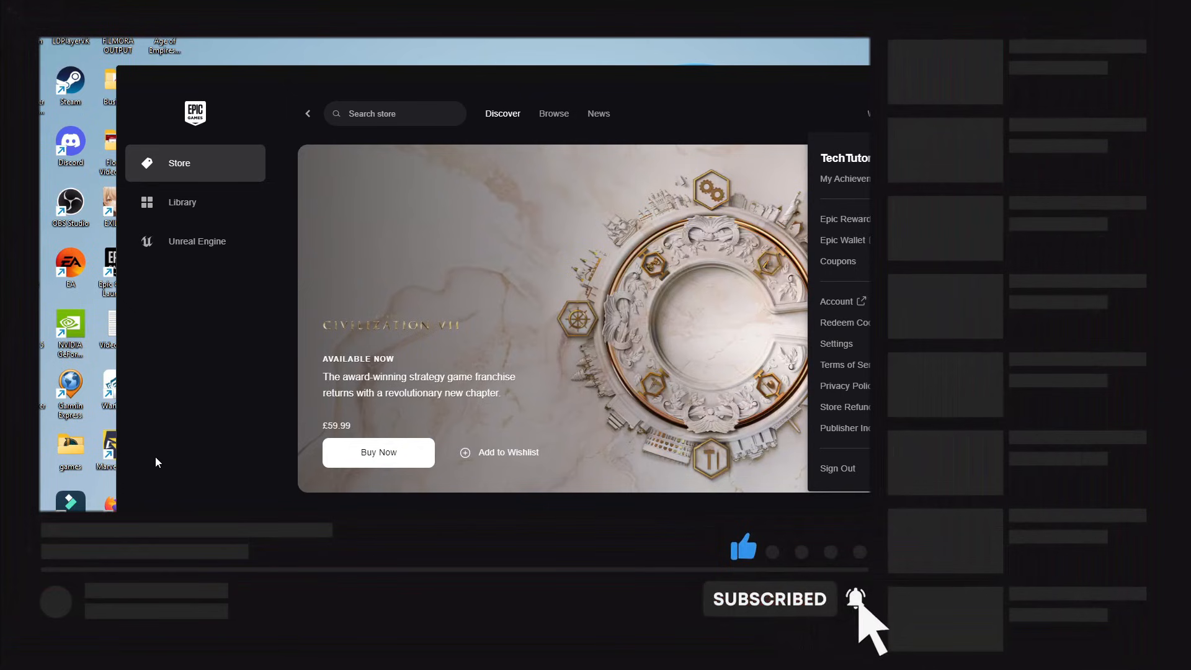
{"action": "mouse_move", "coordinate": [540, 373]}
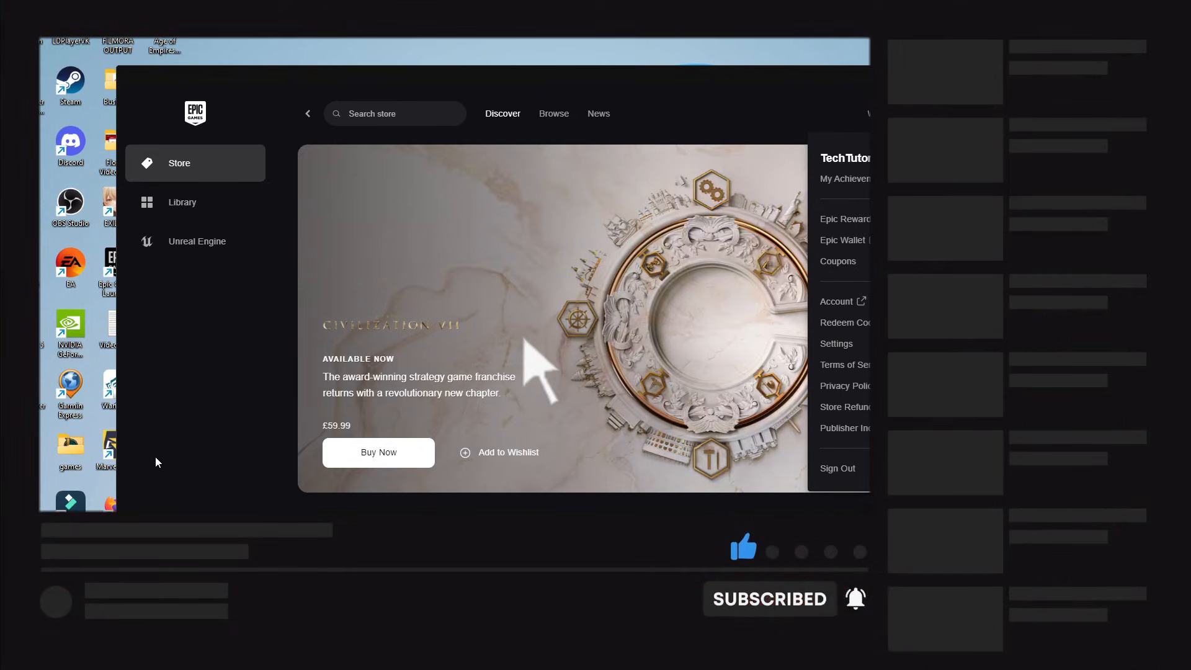